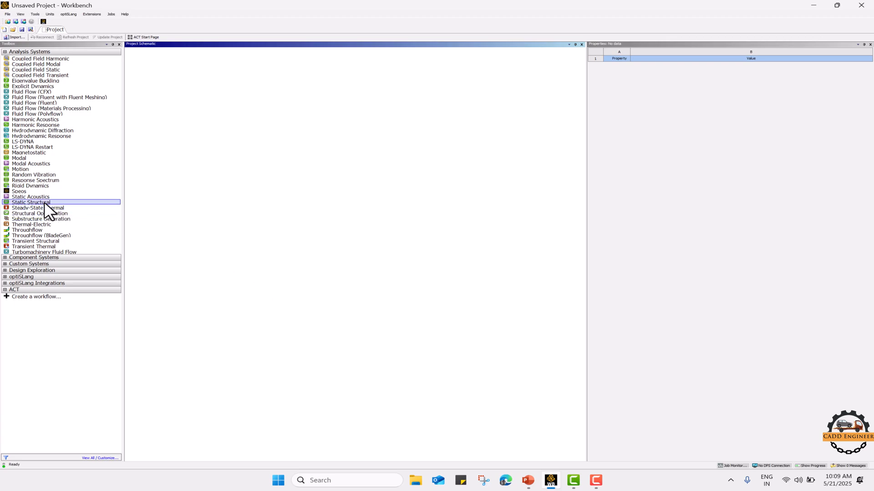
Step: Add a Static Structural analysis system to the Workbench project schematic
double_click(31, 202)
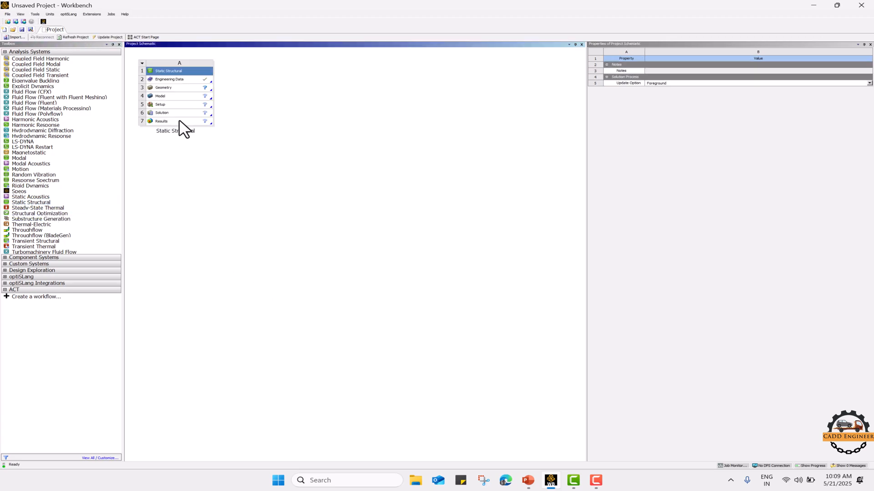
click(162, 87)
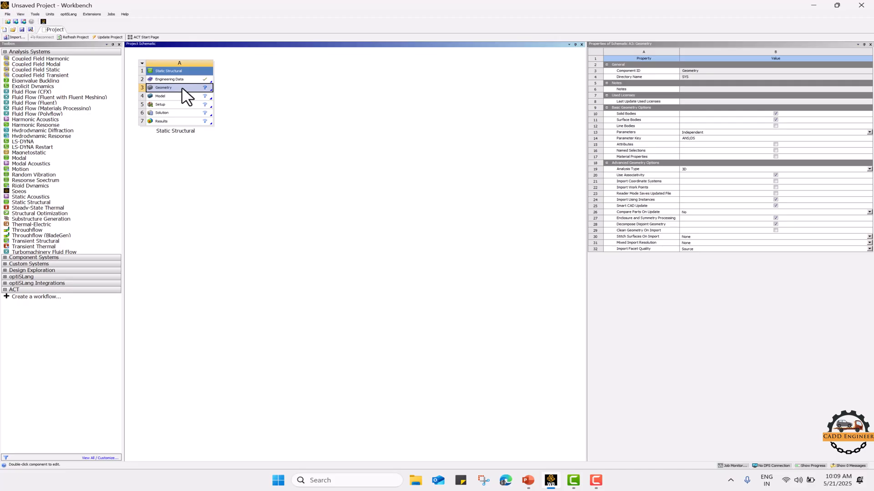
right_click(163, 87)
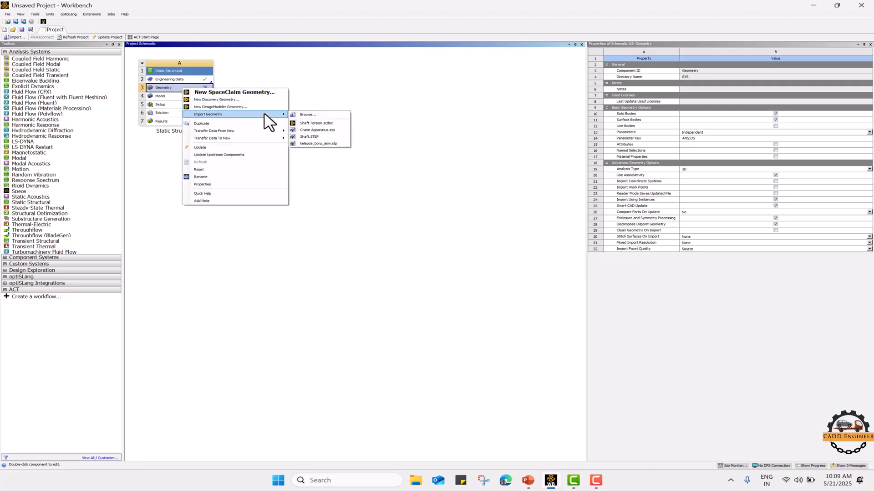
Step: Import the Shaft Torsion.scdoc geometry file into the analysis's Geometry cell
click(307, 115)
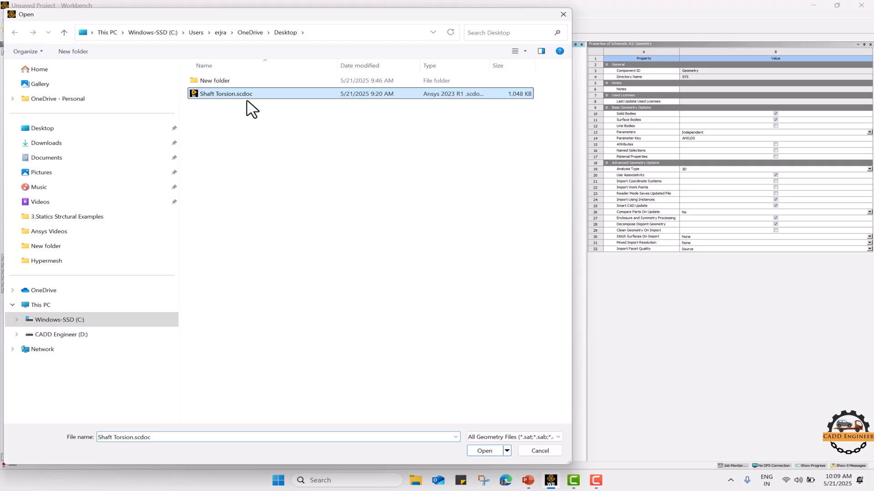
click(483, 451)
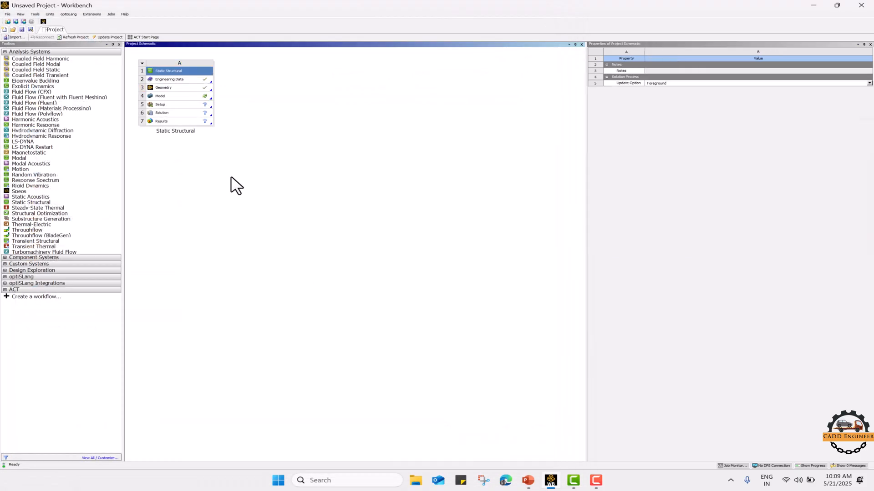
click(168, 96)
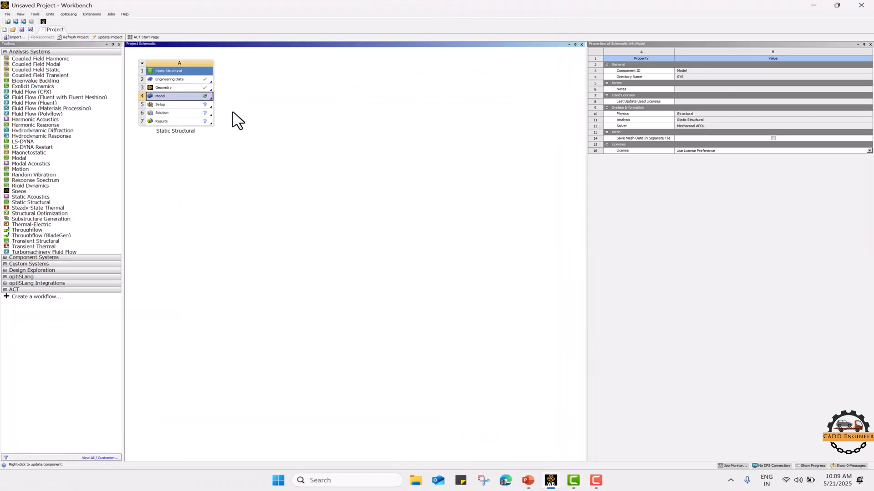
Step: Launch Mechanical from the Model cell and confirm shaft1 and disc use Structural Steel
double_click(160, 95)
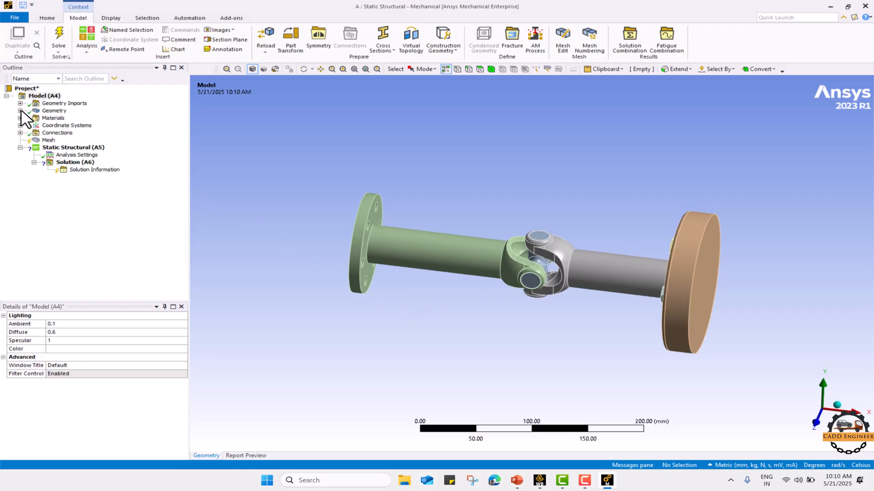
click(54, 110)
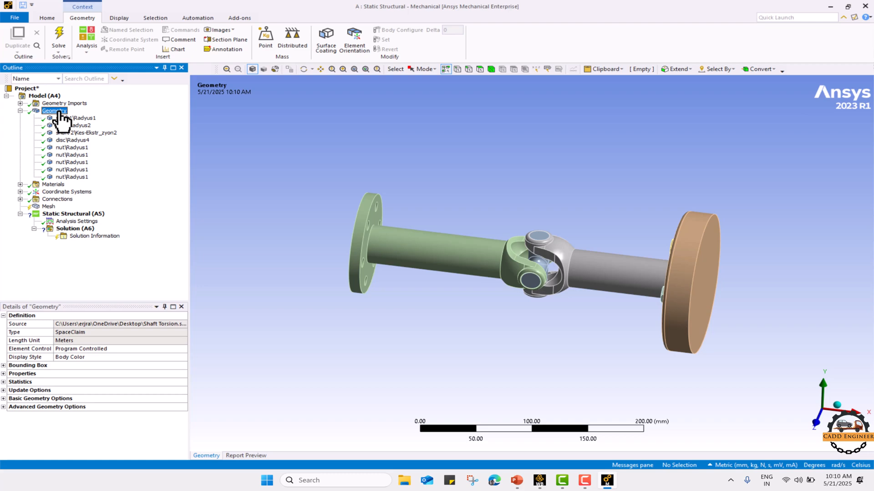
click(75, 117)
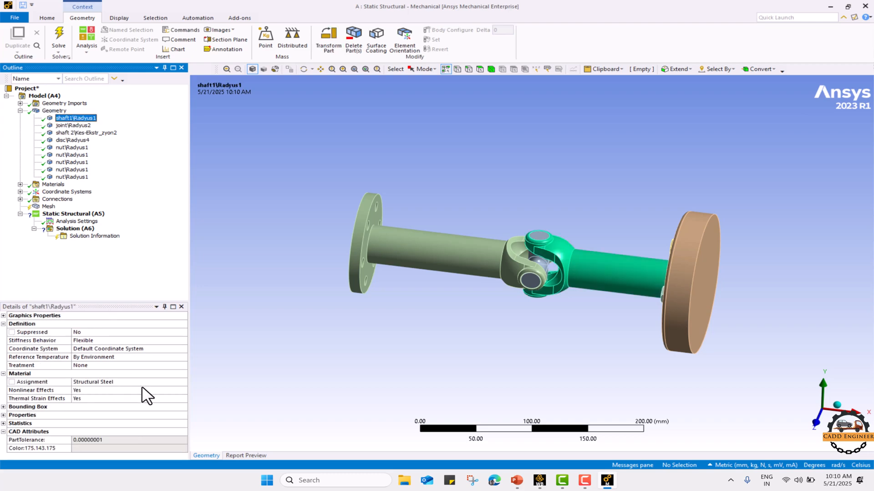
click(72, 140)
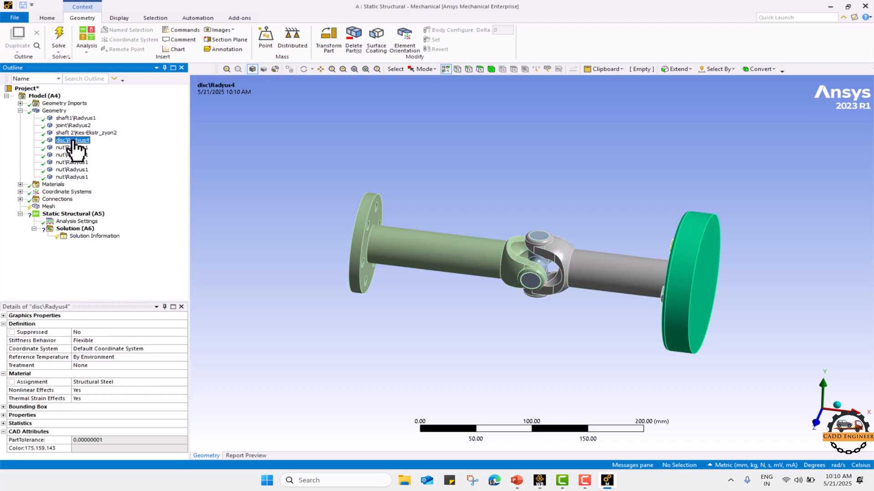
click(71, 169)
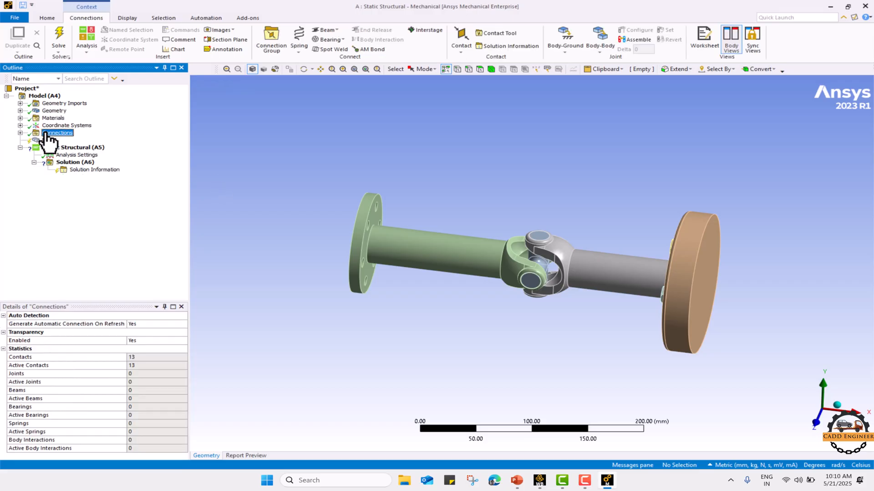
Step: Inspect the first contact region and rename all 13 contacts based on their definitions
click(21, 133)
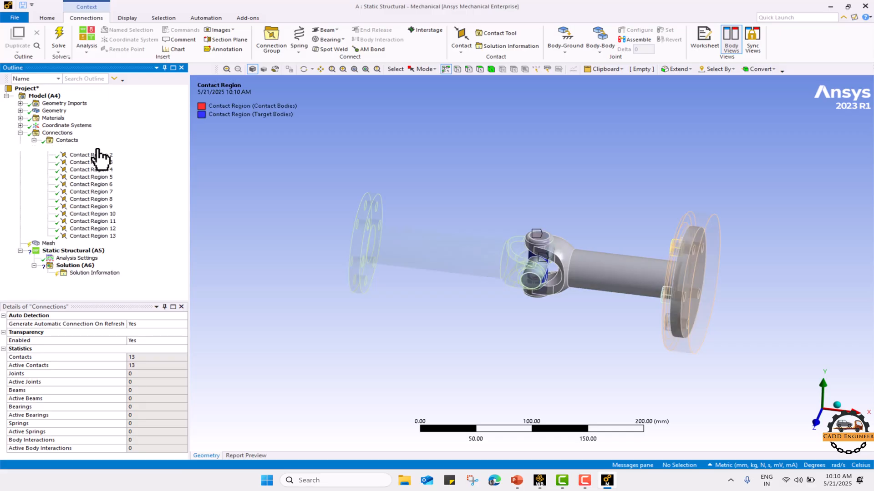
click(88, 147)
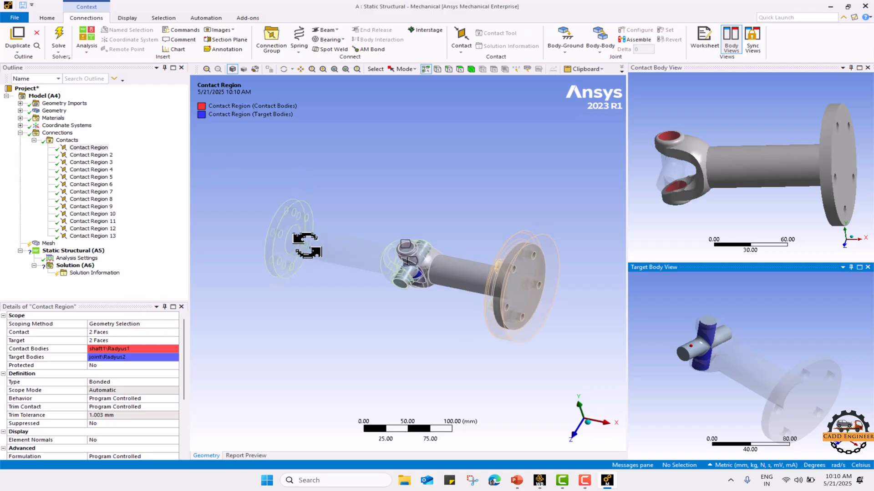
drag(312, 252, 429, 217)
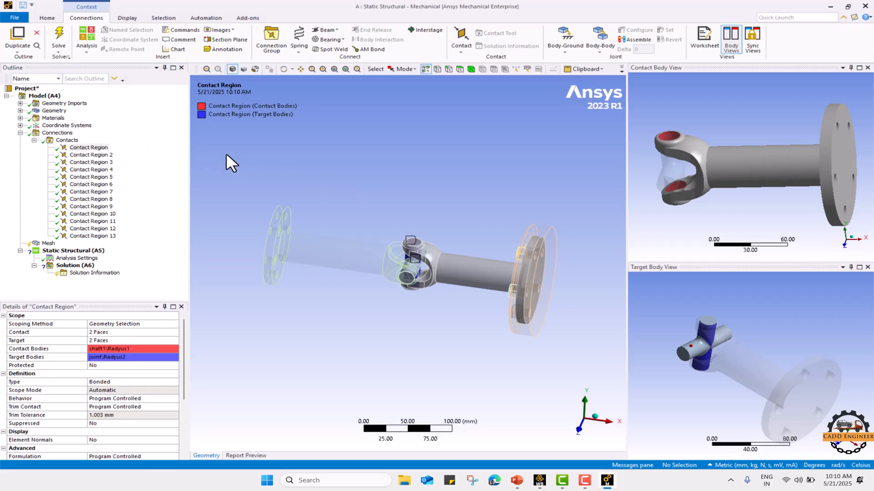
click(67, 140)
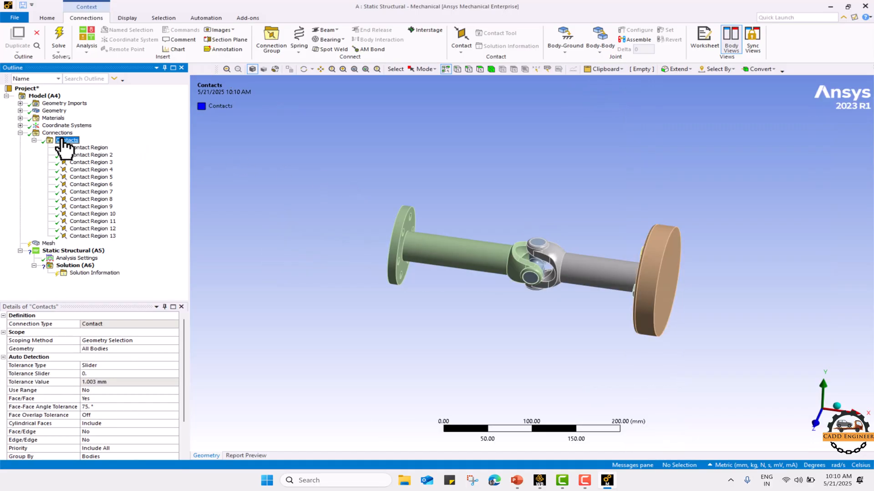
right_click(65, 140)
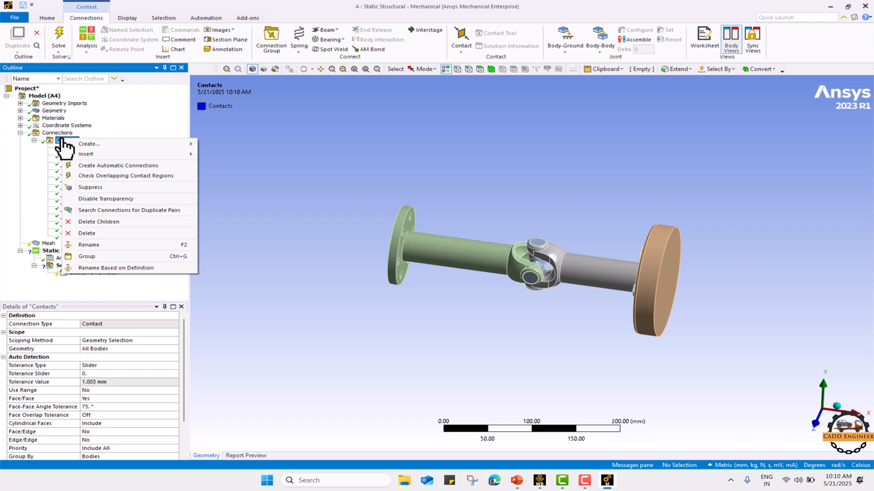
mouse_move(116, 267)
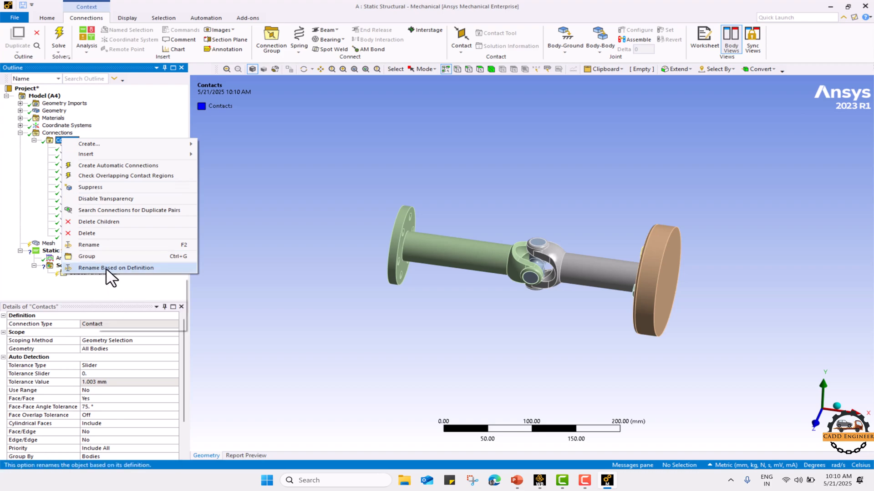
click(116, 267)
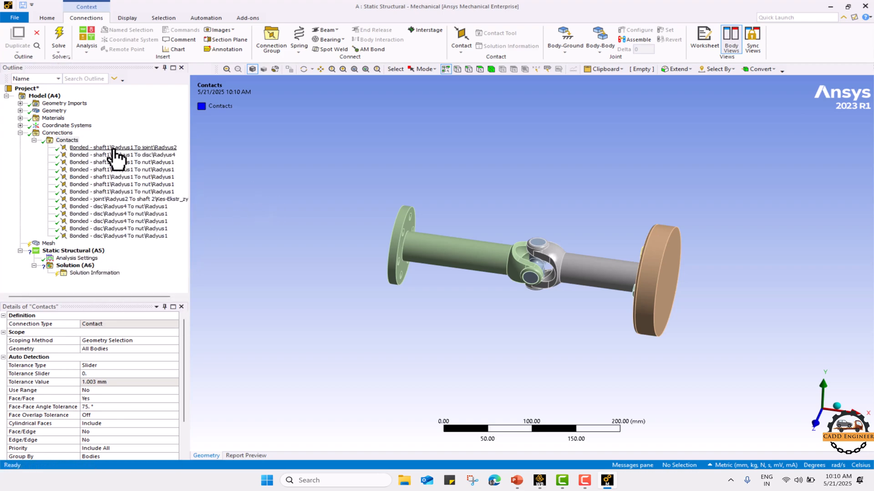
Step: Change all selected contacts from Bonded to No Separation
click(121, 148)
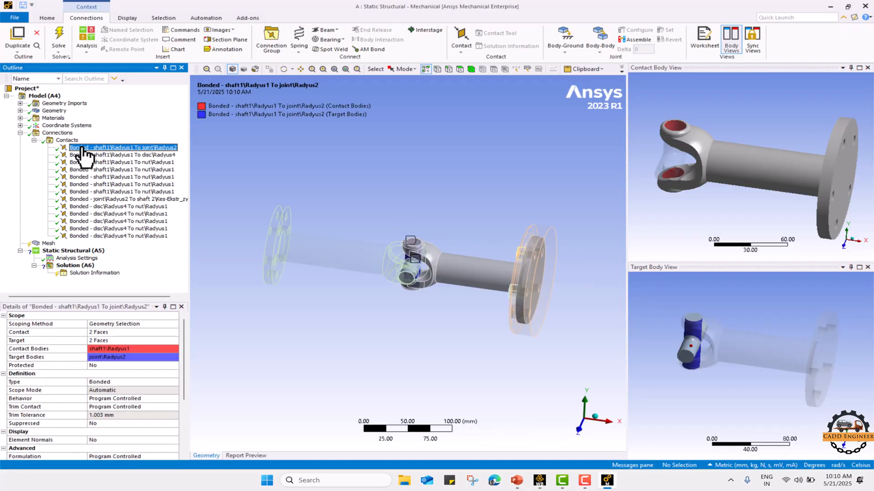
mouse_move(92, 245)
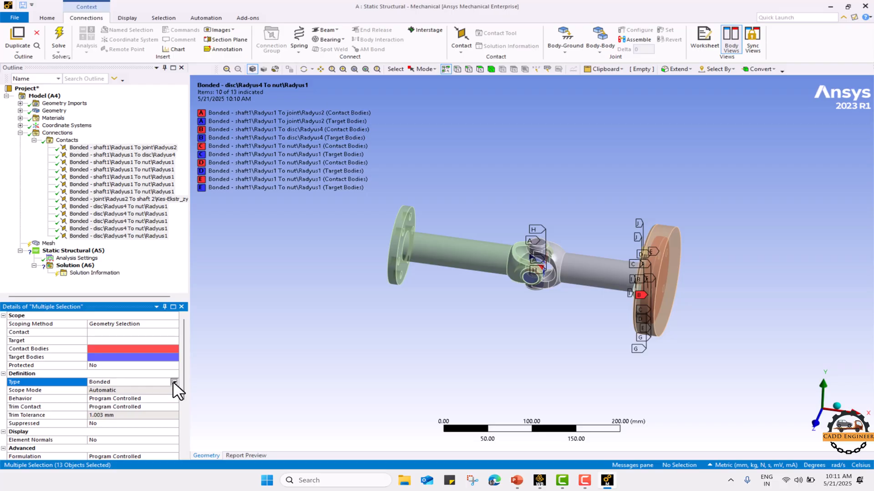
click(107, 381)
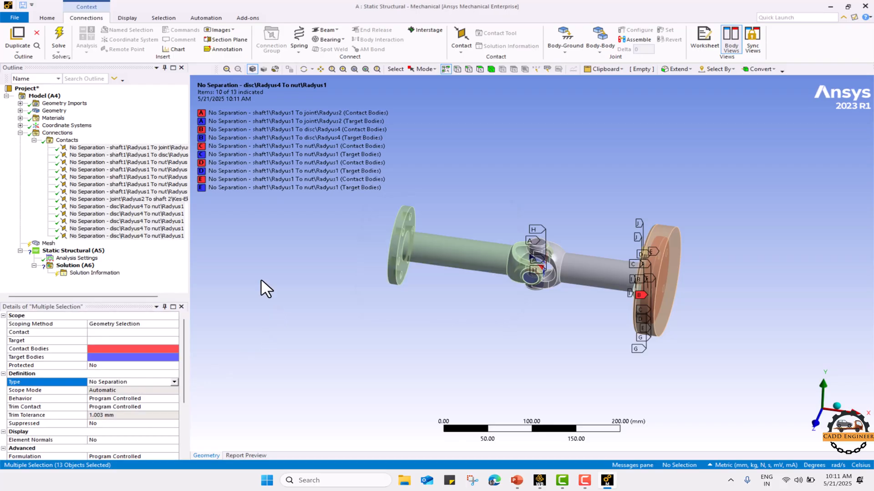
Step: Set the global mesh element size to 5.0 mm
click(57, 132)
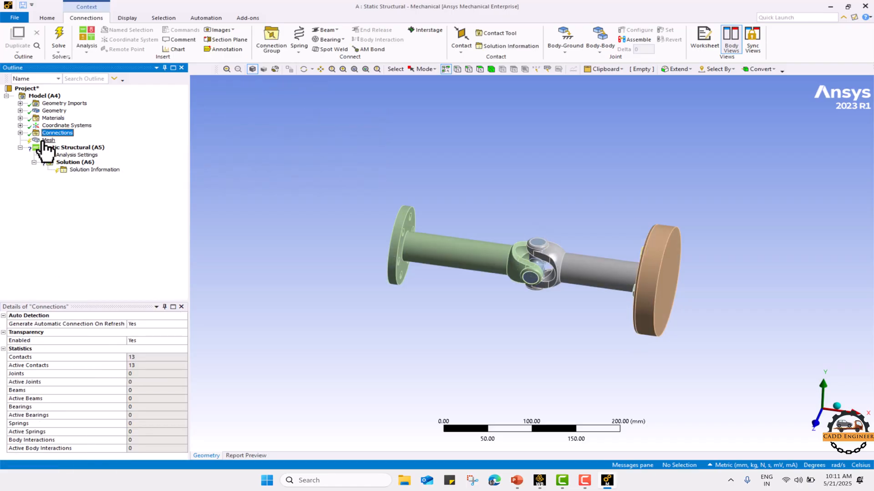
right_click(48, 140)
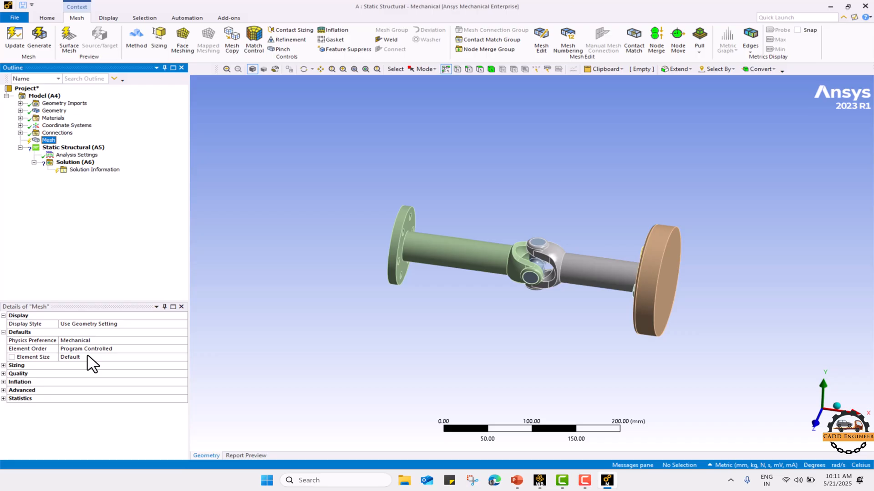
text(5.0 mm)
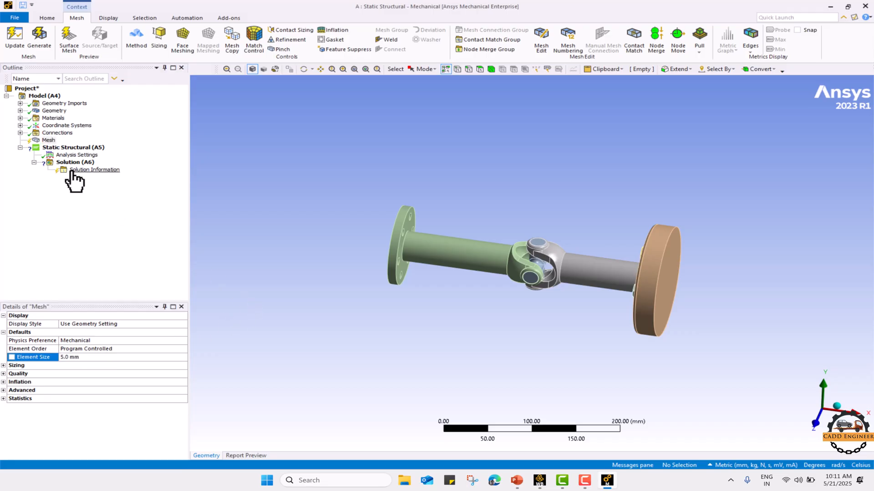
Step: Add a 2.0 mm body sizing on the joint cross and generate the mesh
right_click(48, 140)
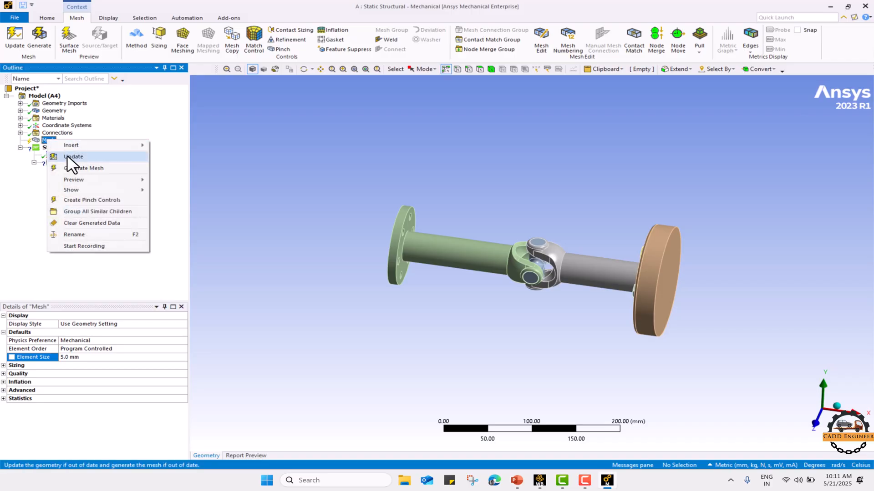
click(73, 156)
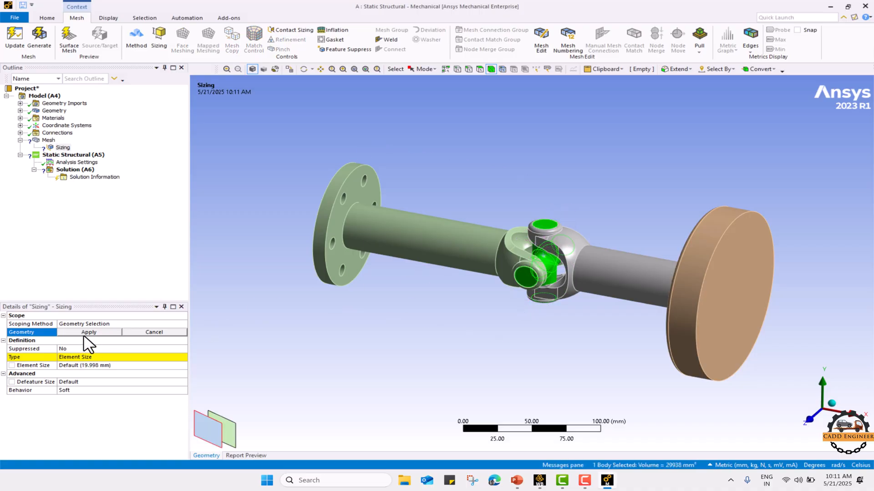
click(88, 331)
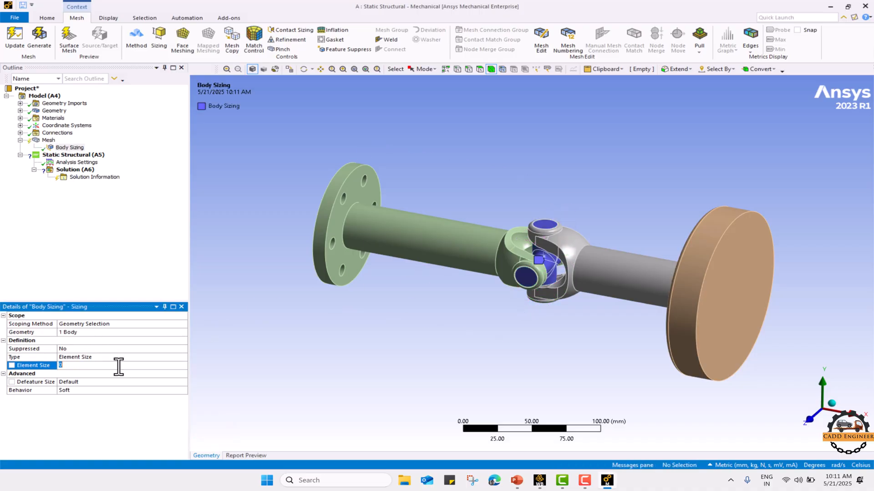
text(2.0 mm)
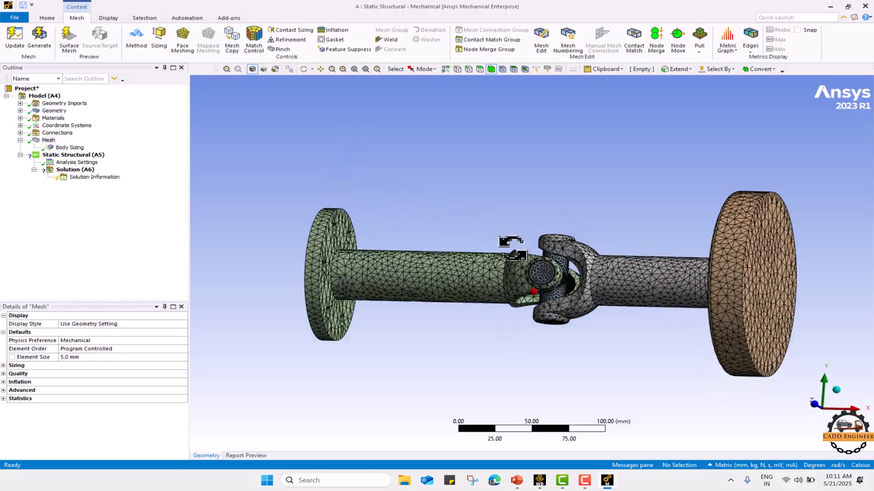
drag(512, 257, 384, 295)
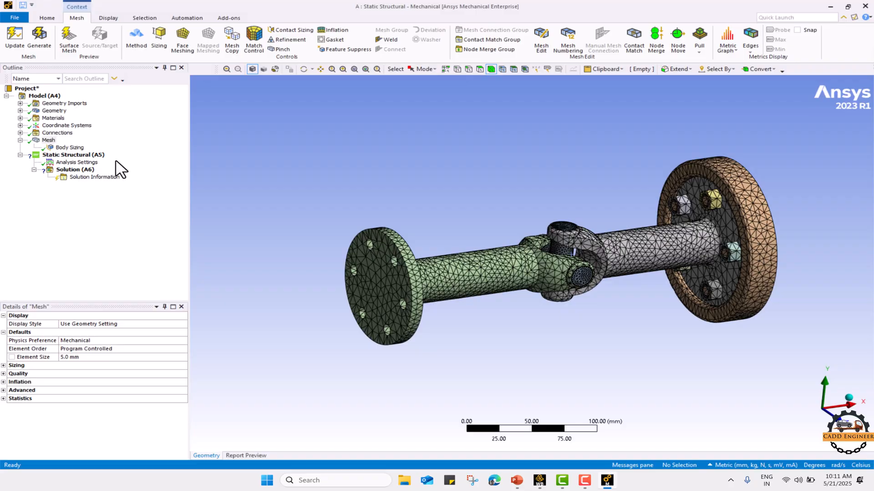
Step: Insert a moment load scoped to the disc's flat outer face
right_click(73, 155)
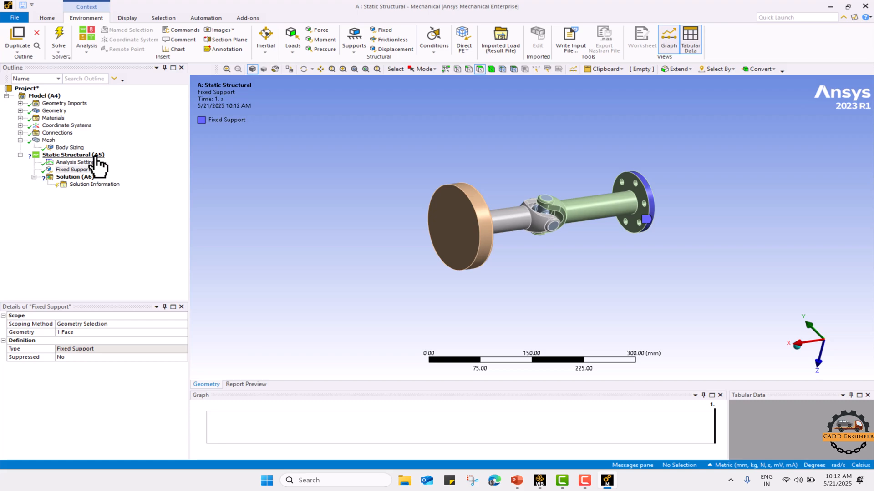
right_click(73, 155)
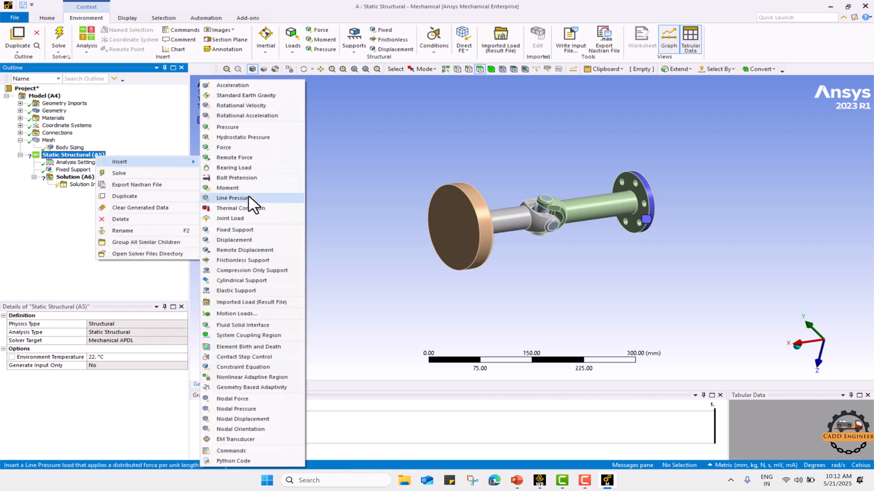
click(228, 188)
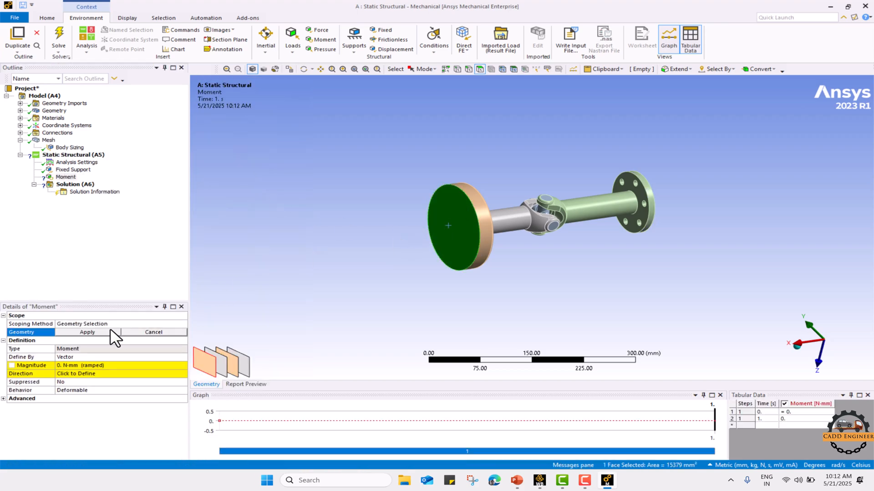
click(87, 332)
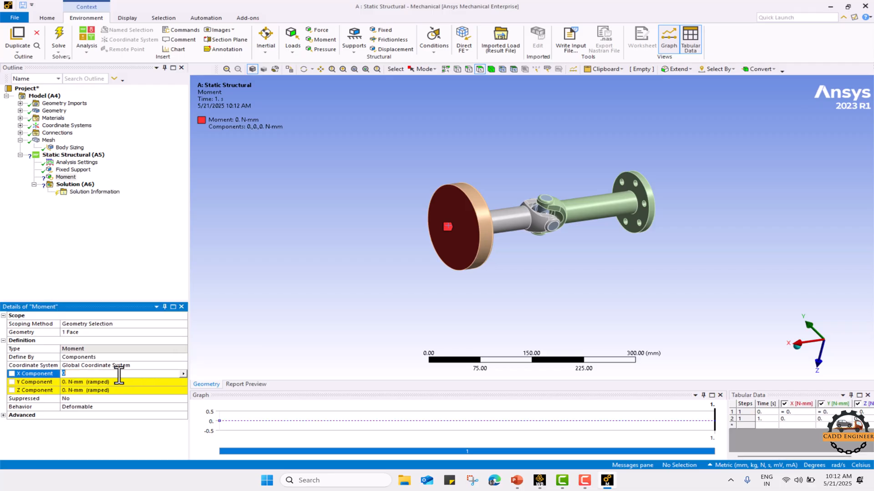
Step: Define the moment by components with a 100000 N·mm X component
text(1)
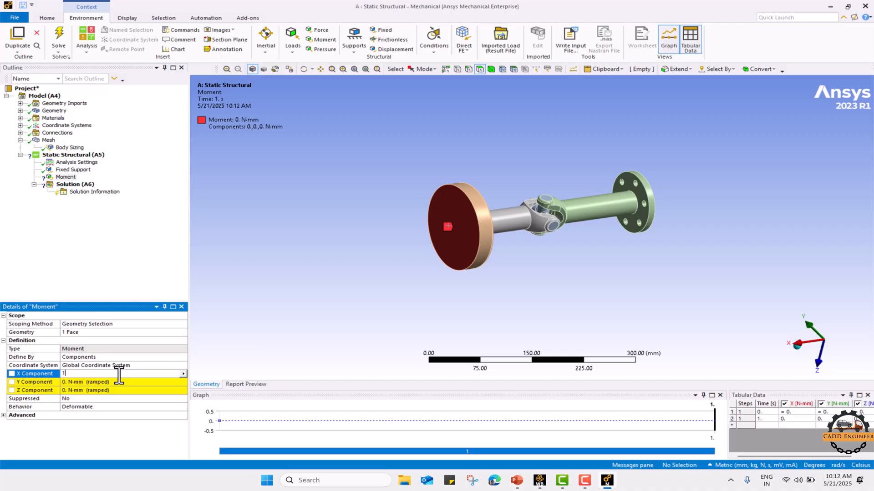
text(0000)
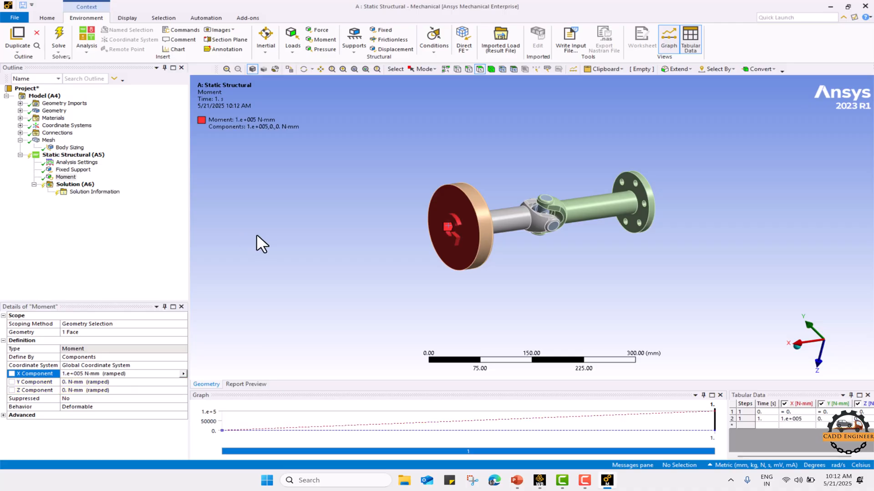
click(74, 185)
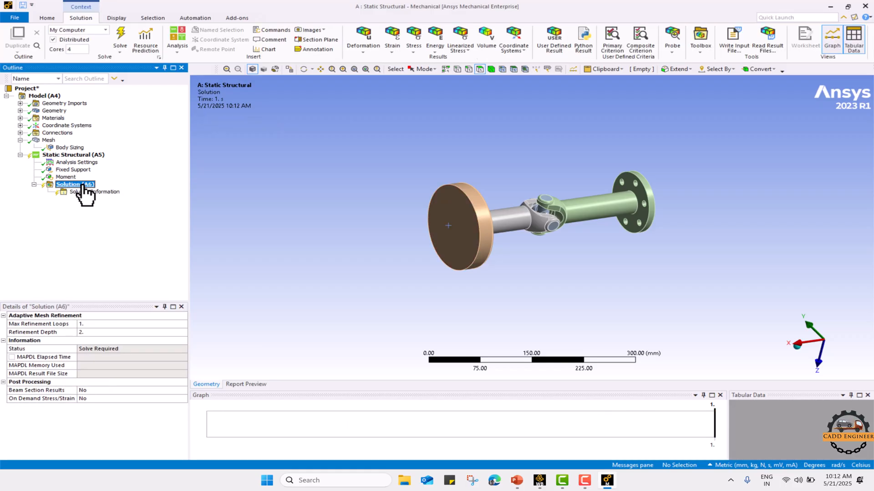
Step: Insert total deformation and equivalent stress results for the assembly and solve
right_click(73, 185)
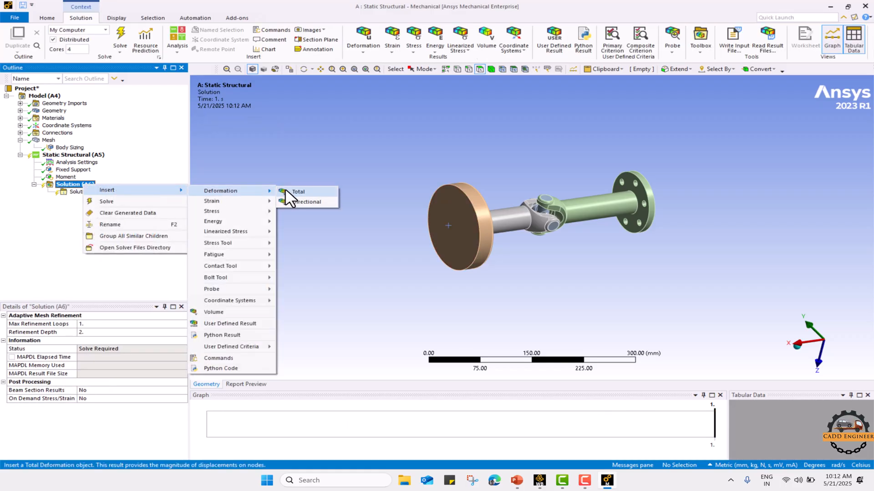
click(296, 192)
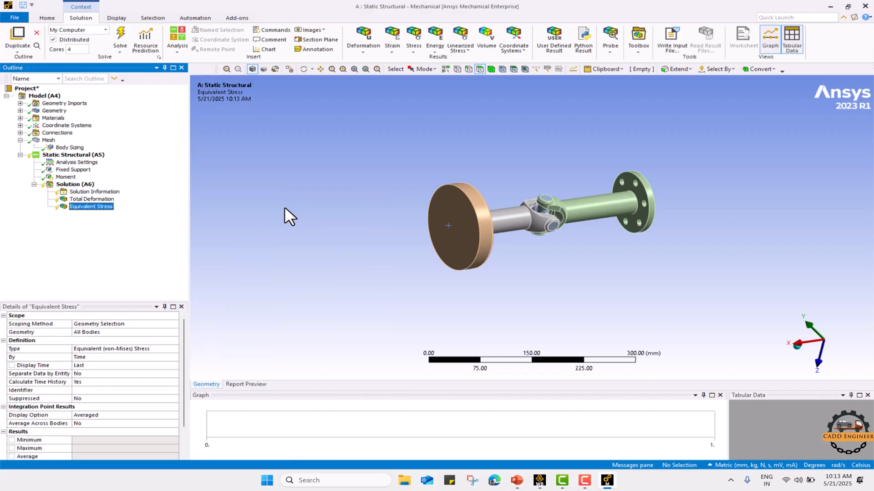
click(120, 39)
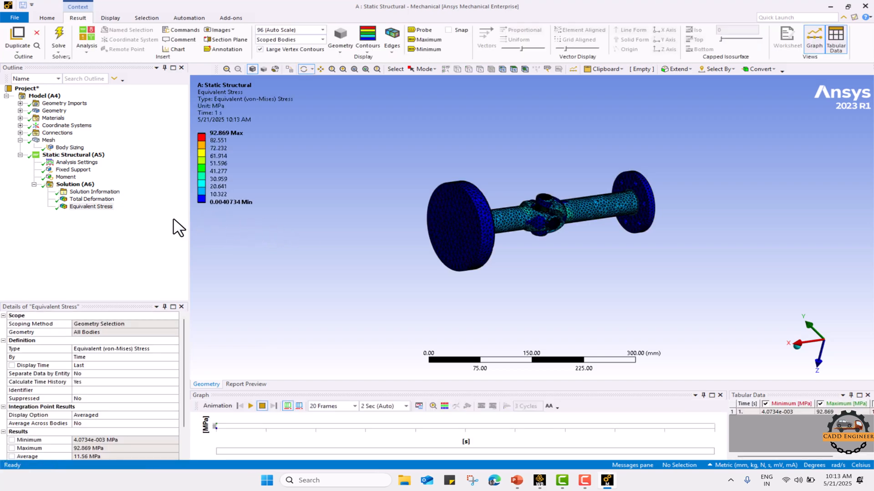
Step: Review the solved deformation (0.19346 mm) and von Mises stress (92.869 MPa) contours
click(91, 199)
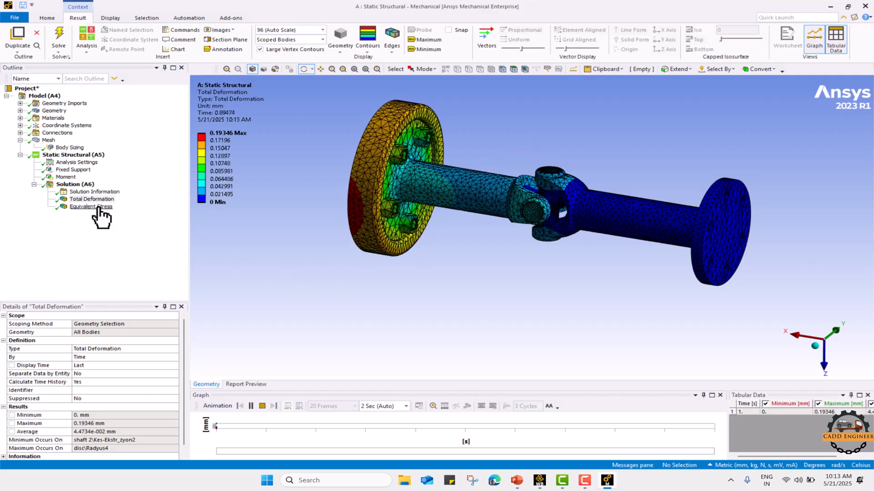
click(91, 207)
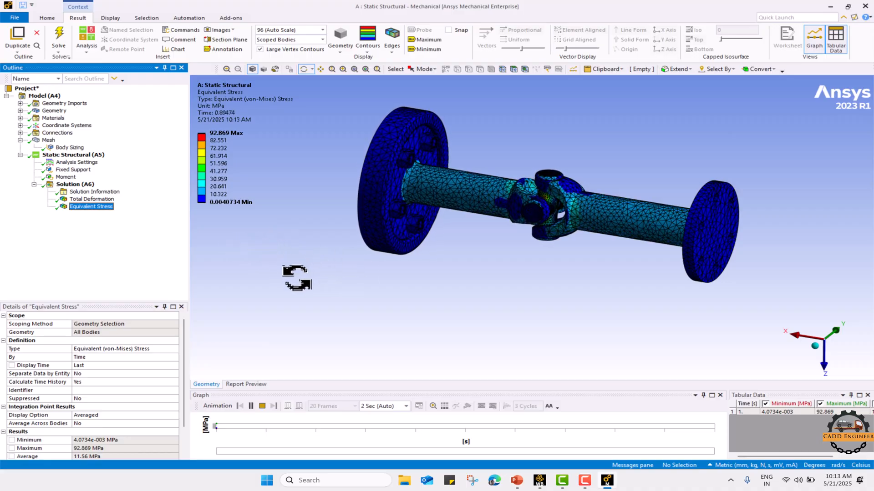
click(71, 185)
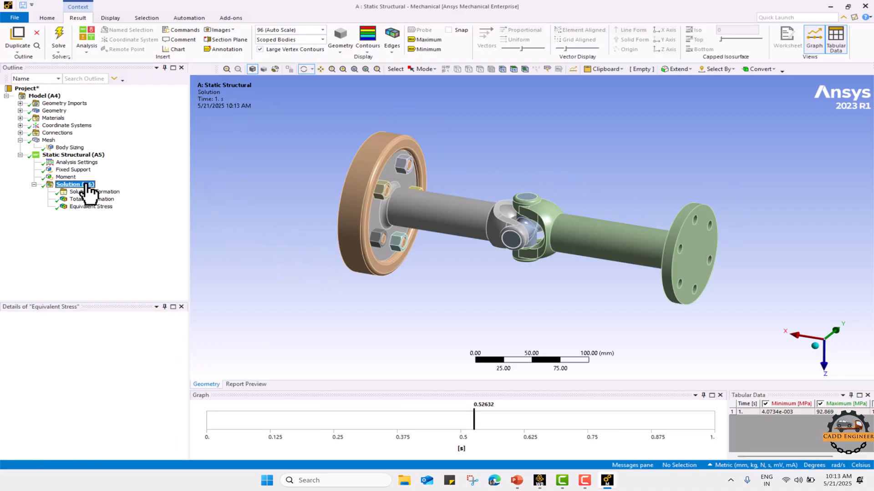
Step: Insert total deformation and equivalent stress results scoped to the universal-joint cross
right_click(71, 185)
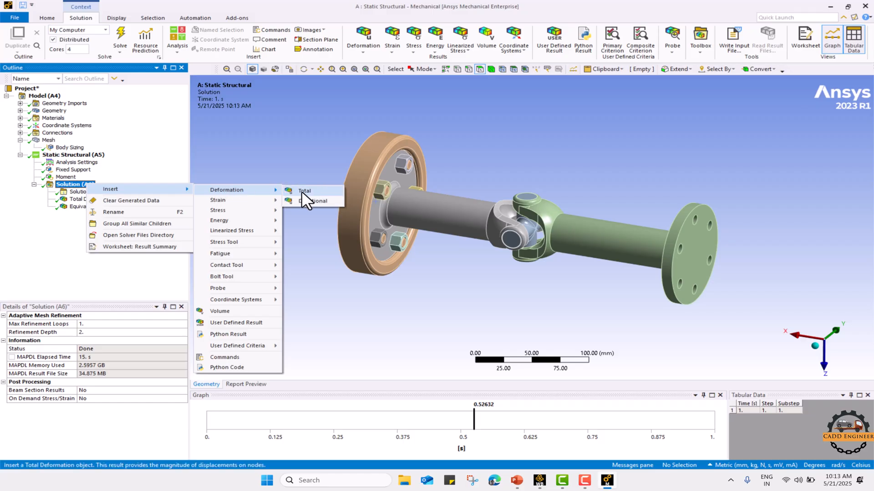
click(304, 190)
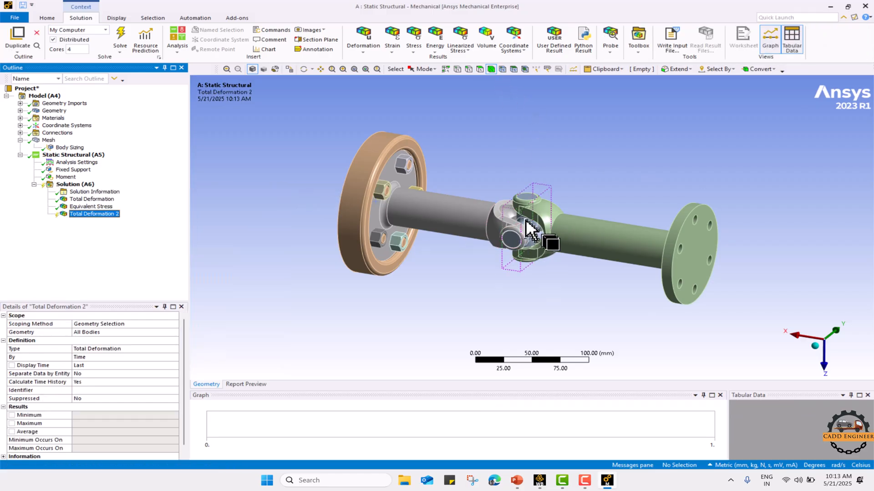
click(526, 228)
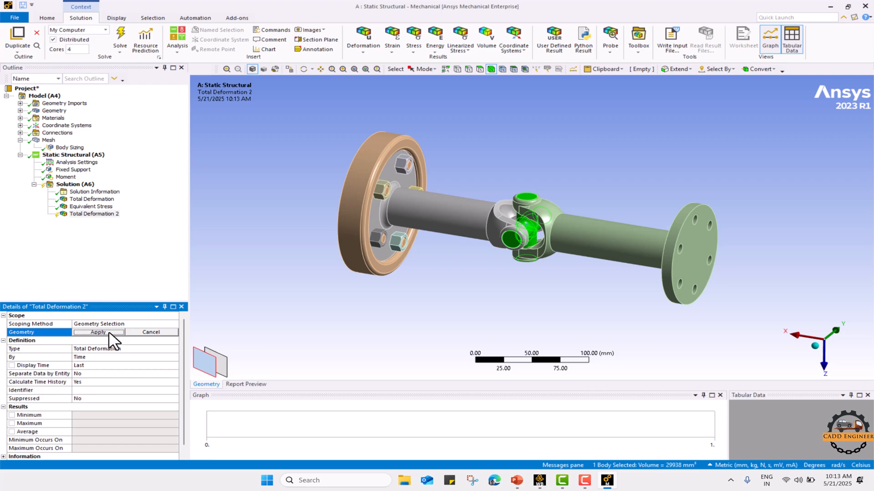
right_click(75, 184)
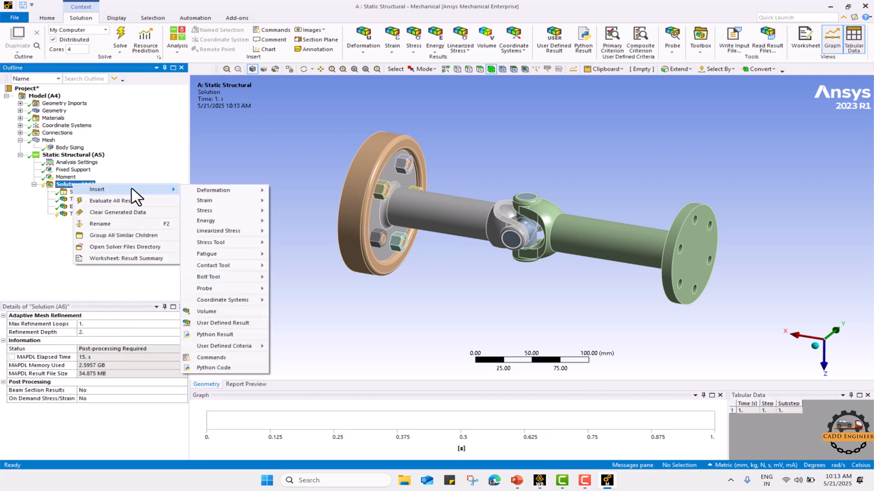
click(204, 210)
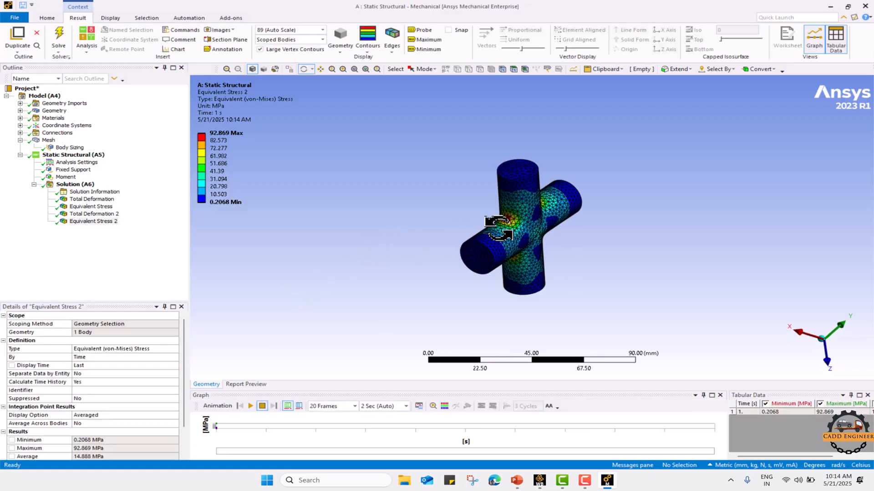
Step: Evaluate and animate the cross's deformation (0.0555 mm) and view its stress (92.869 MPa)
click(94, 213)
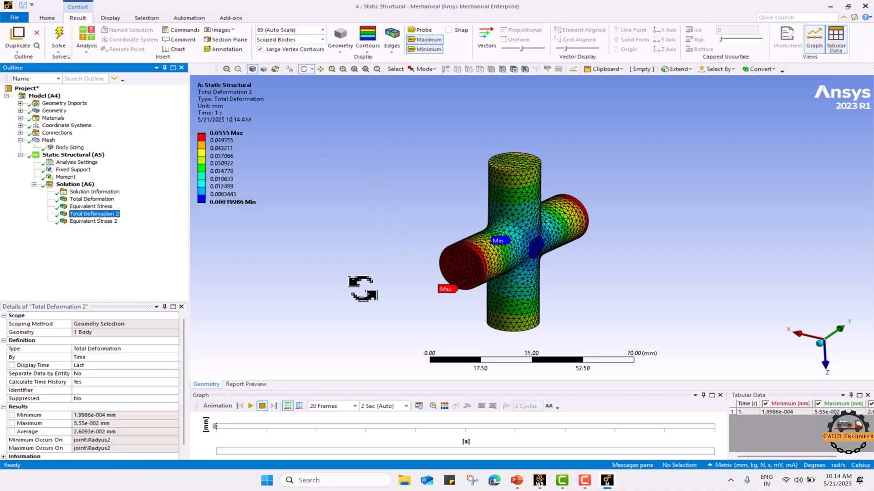
click(249, 406)
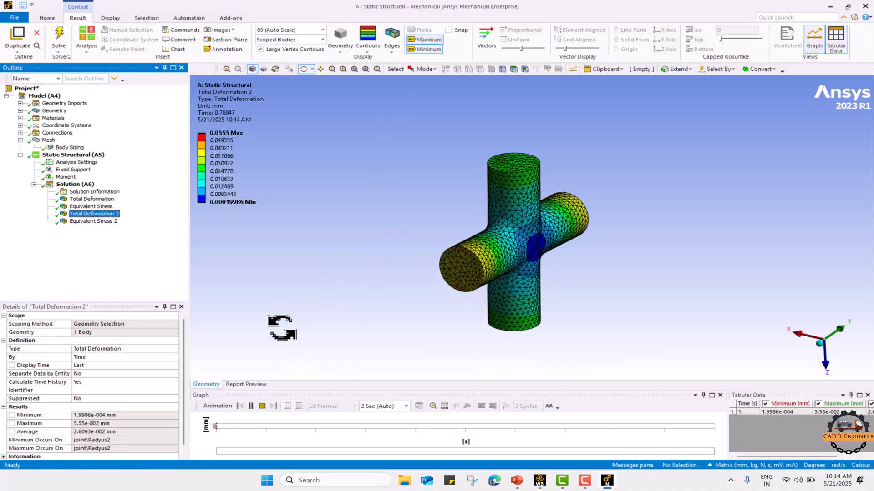
click(250, 406)
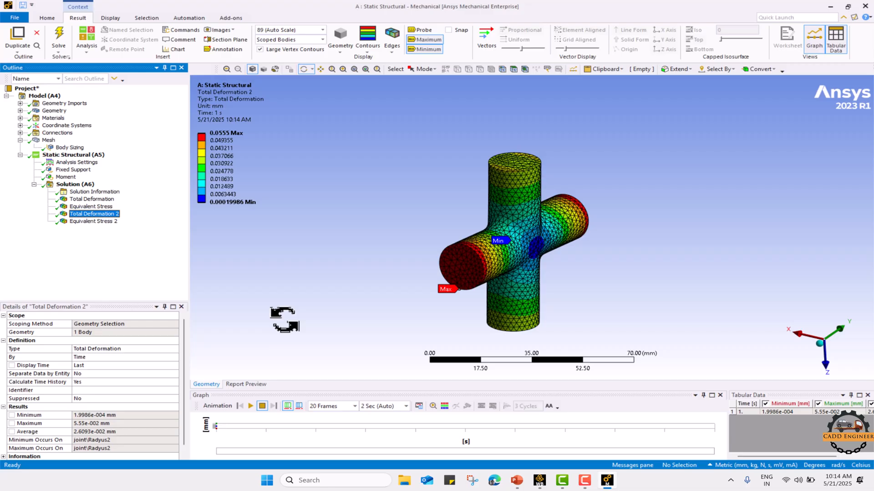
click(94, 221)
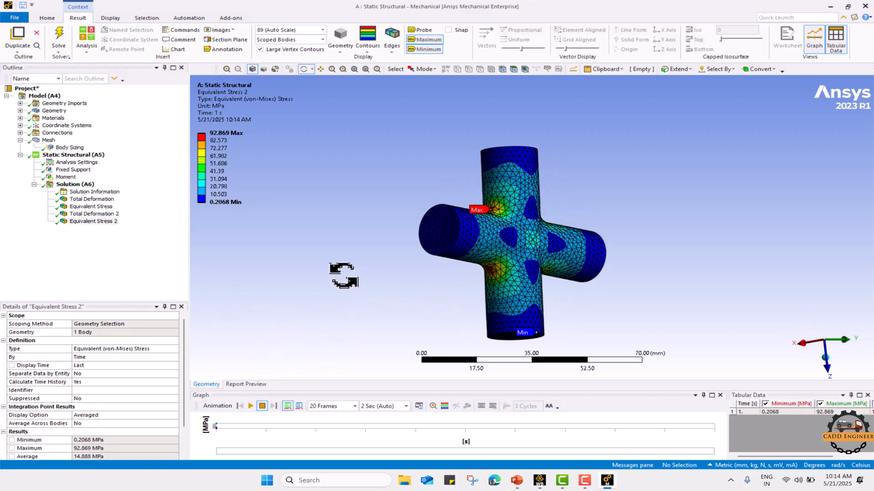
Step: Display the cross stress contours with No WireFrame mesh edges
click(391, 39)
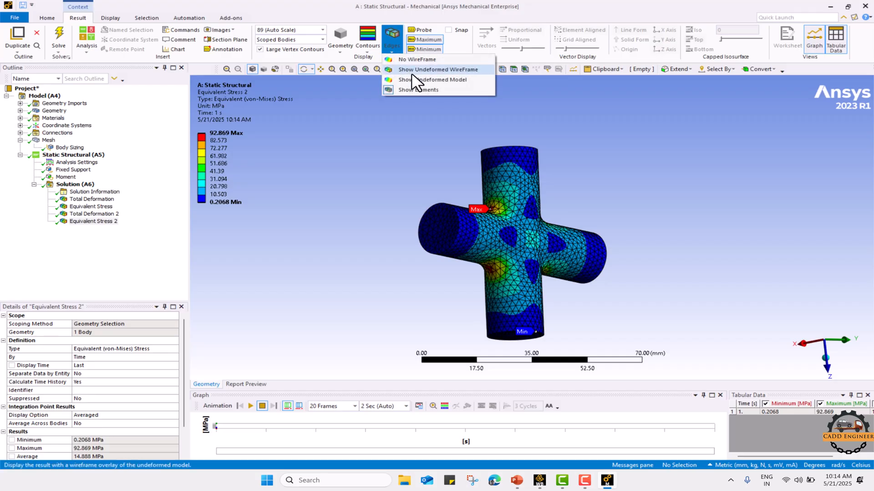
click(417, 59)
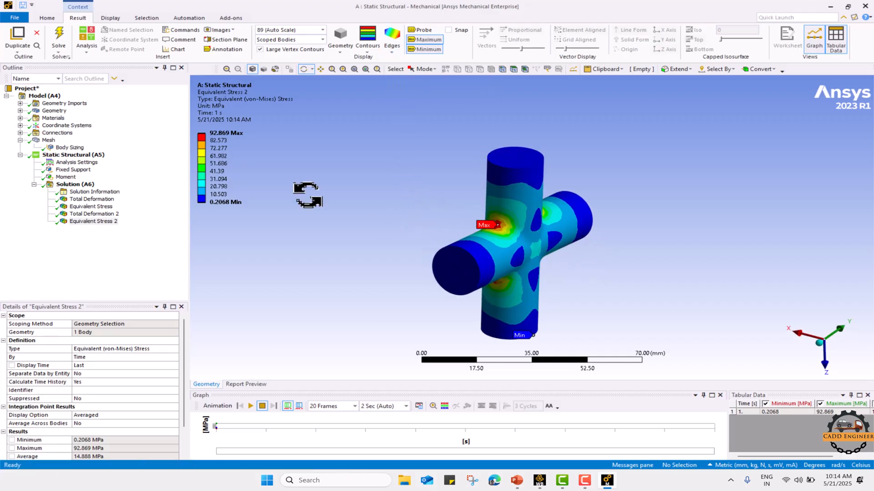
click(75, 185)
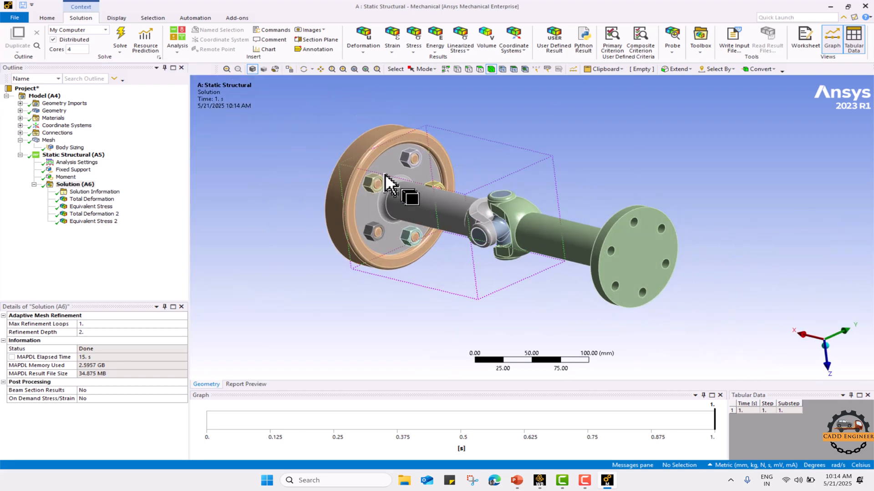
Step: Insert total deformation and equivalent stress results scoped to the disc body
click(390, 184)
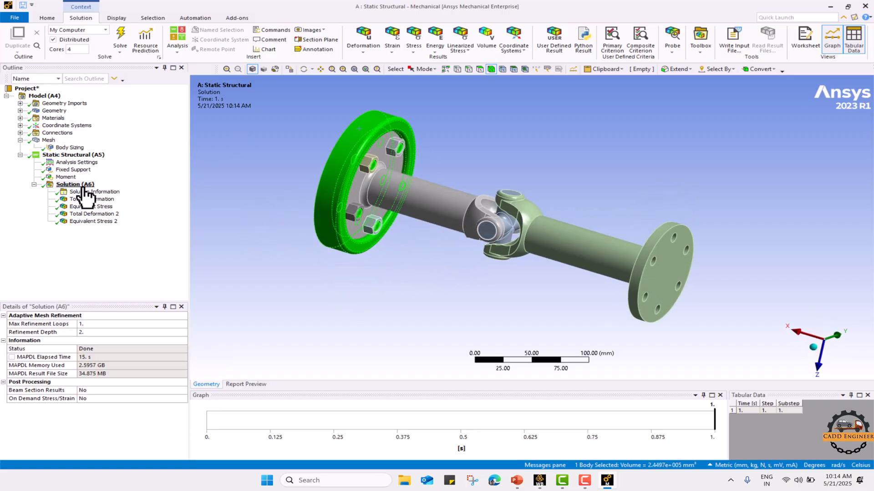
click(94, 228)
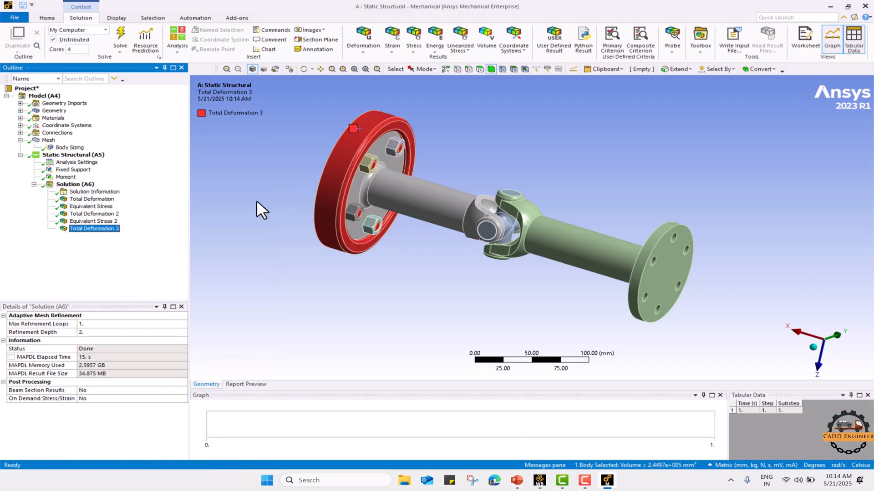
right_click(69, 183)
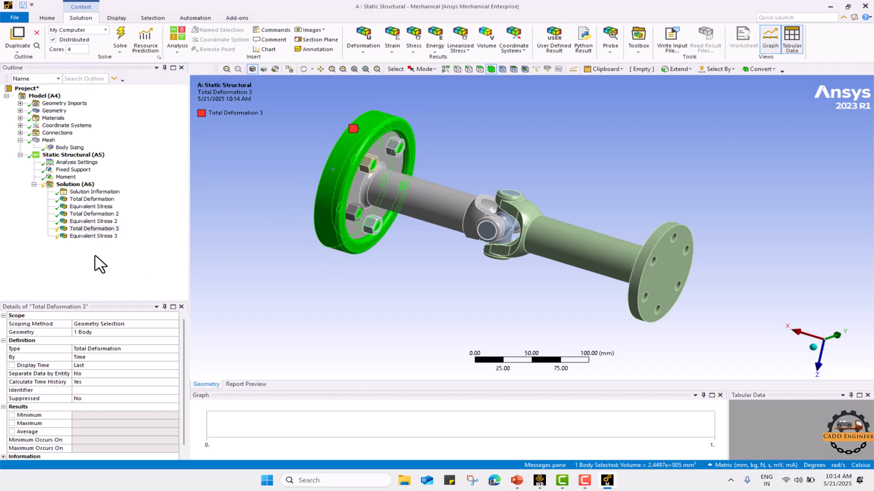
click(101, 332)
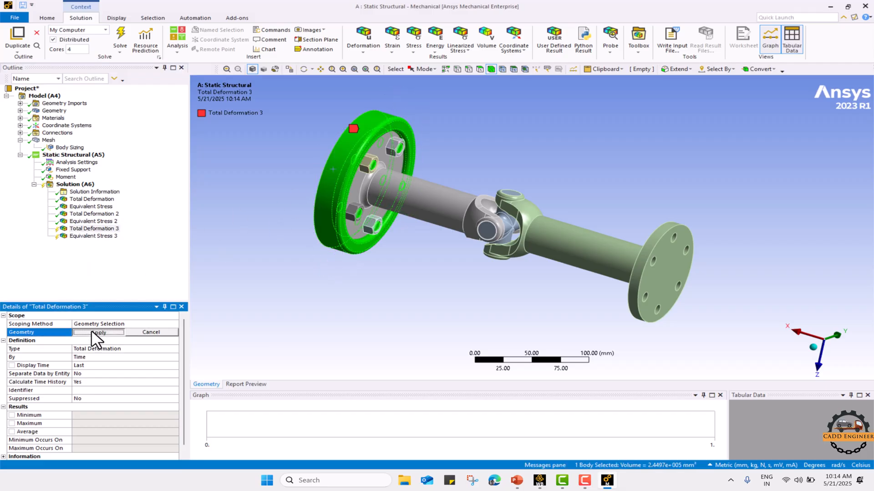
click(94, 236)
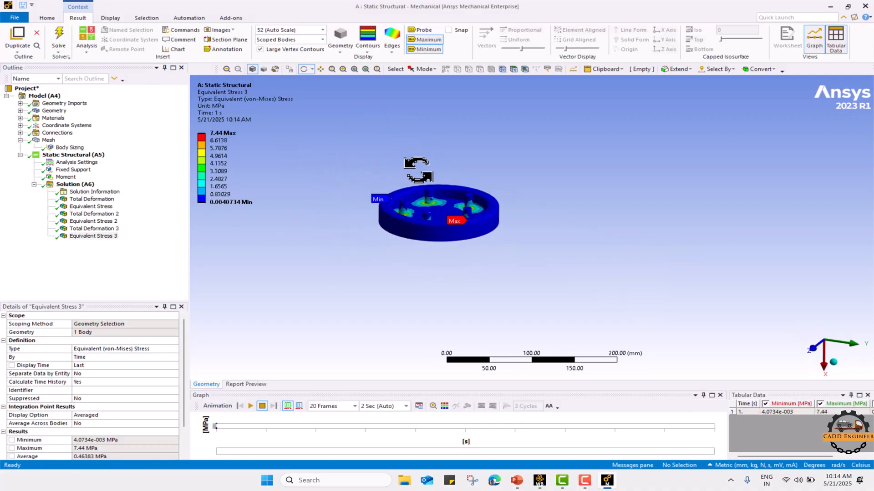
Step: Review and animate the disc's deformation (0.19346 mm) and stress (7.44 MPa) results
click(94, 228)
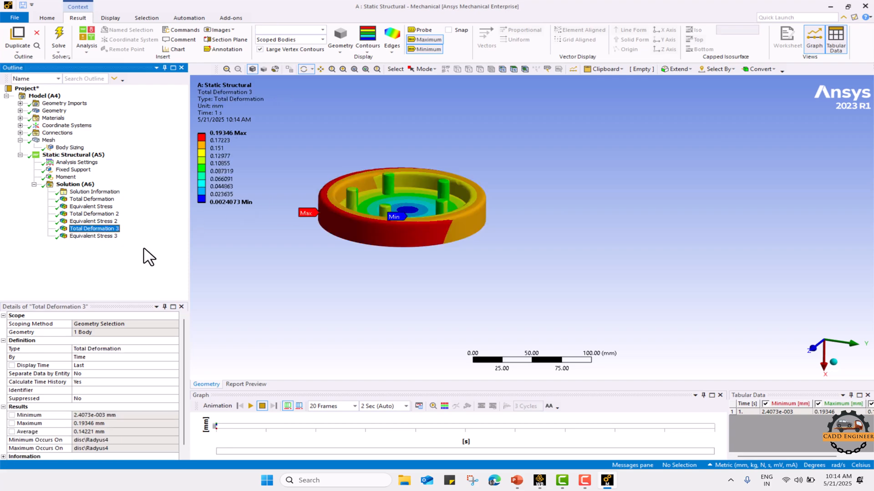
click(249, 405)
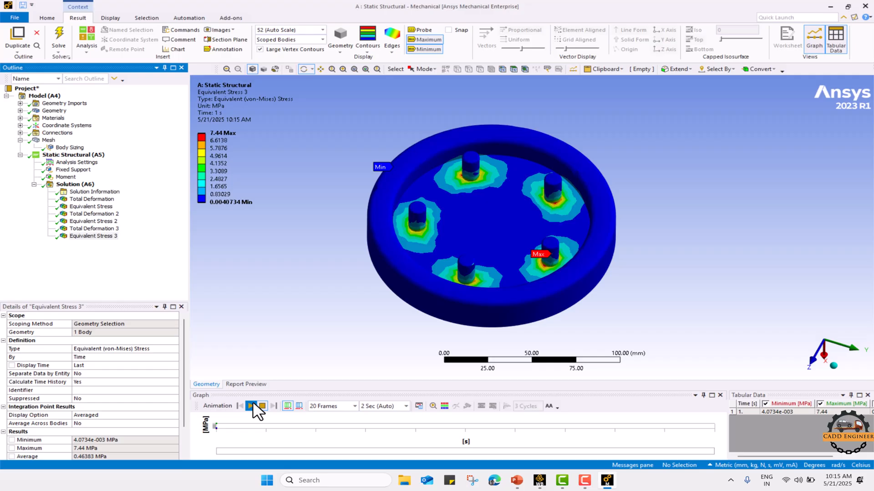
click(249, 406)
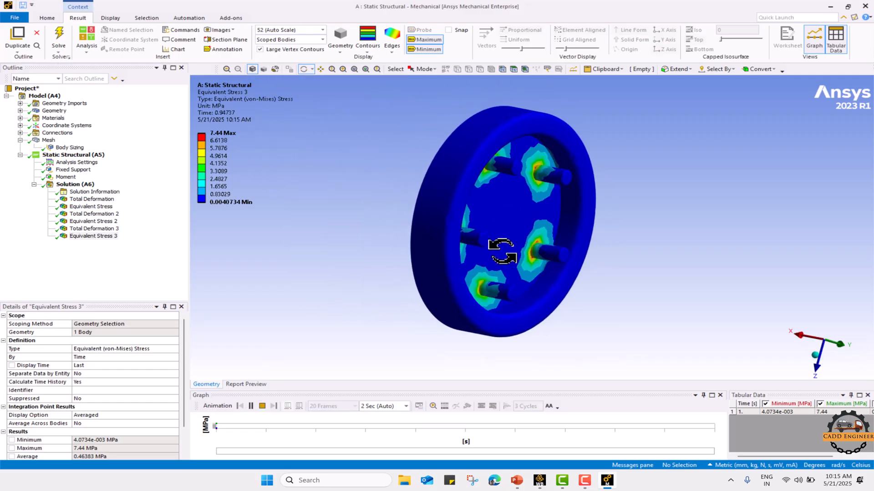